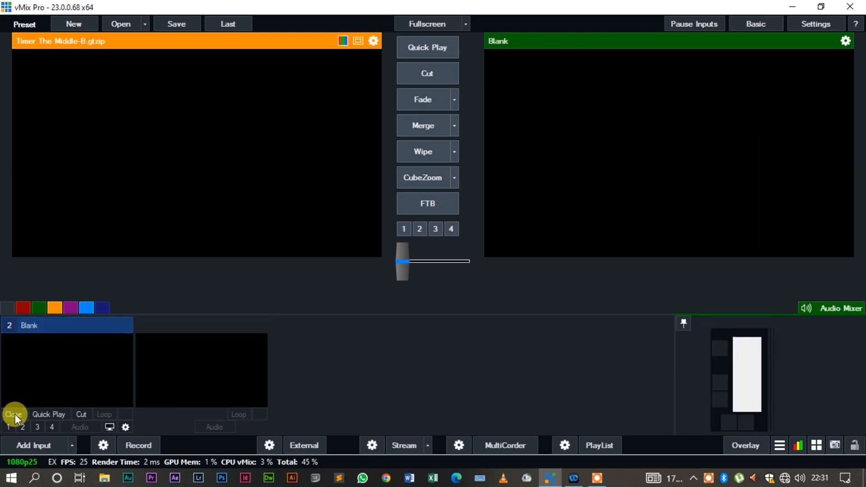
Close the old Timer The Middle-B title input and bring up Input Select for a new input
{"action": "left_click", "coordinate": [13, 414]}
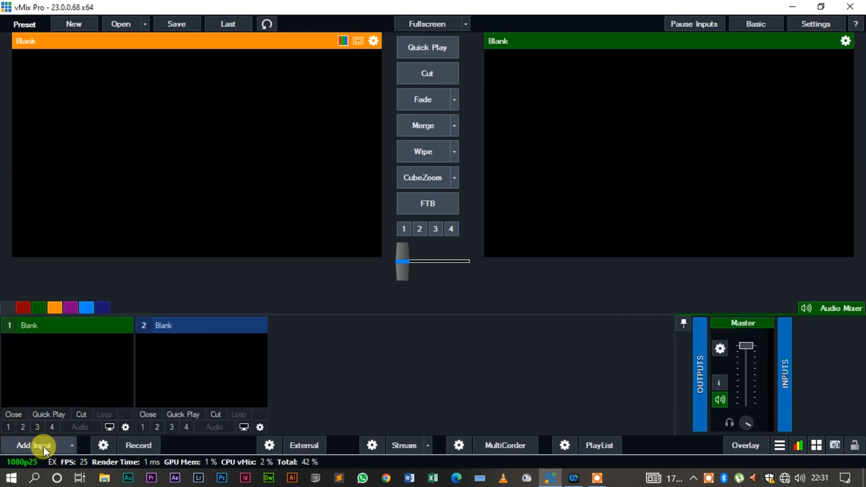
{"action": "left_click", "coordinate": [34, 444]}
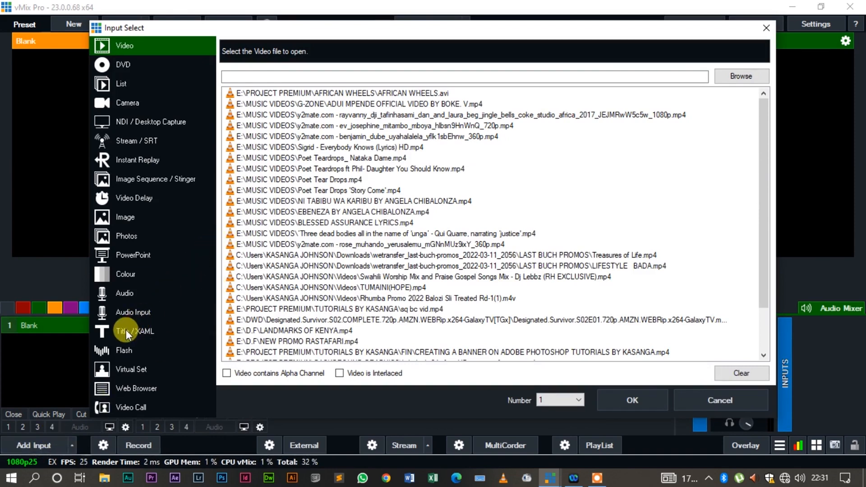
Choose the blue Timer The Middle template from the Title/XAML GT Timer list
{"action": "left_click", "coordinate": [134, 330]}
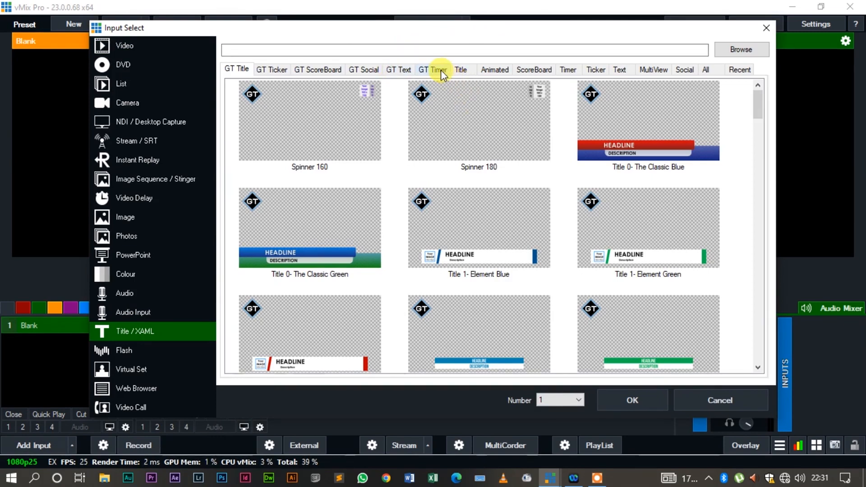
{"action": "left_click", "coordinate": [432, 69]}
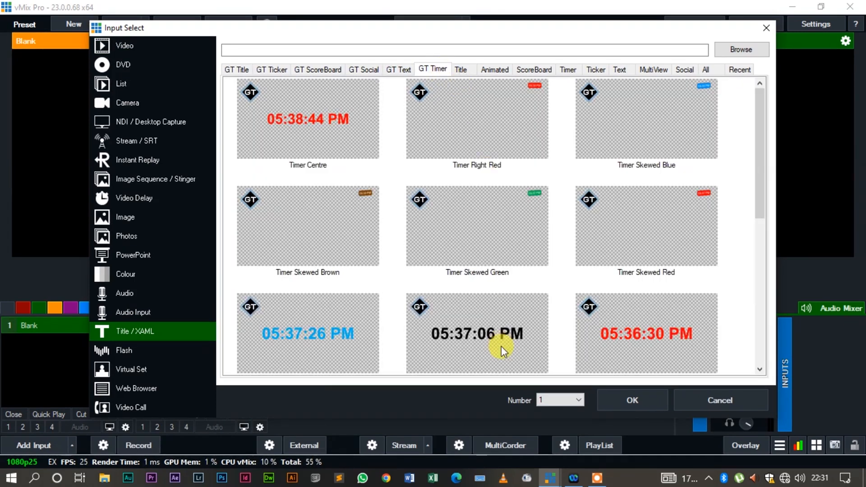
{"action": "mouse_move", "coordinate": [552, 317]}
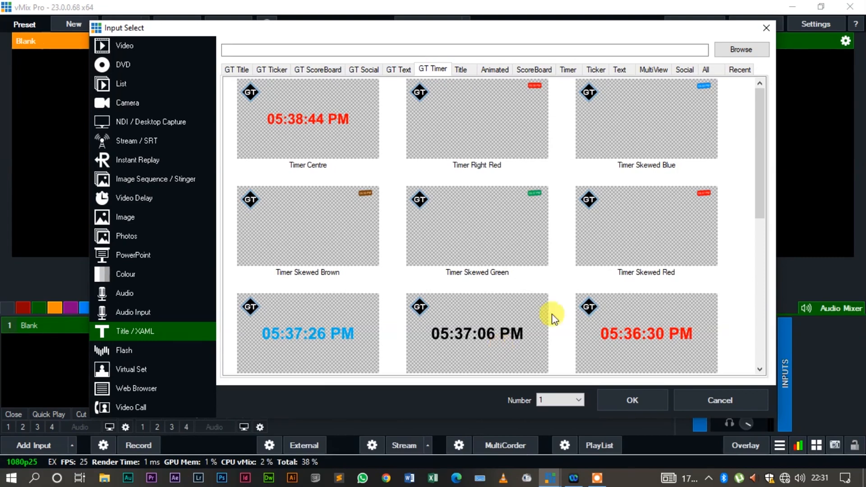
{"action": "mouse_move", "coordinate": [495, 323]}
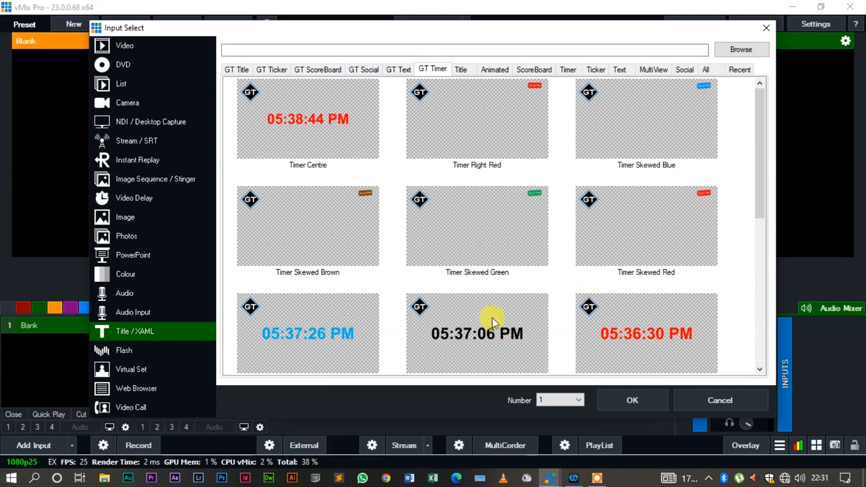
{"action": "mouse_move", "coordinate": [343, 328]}
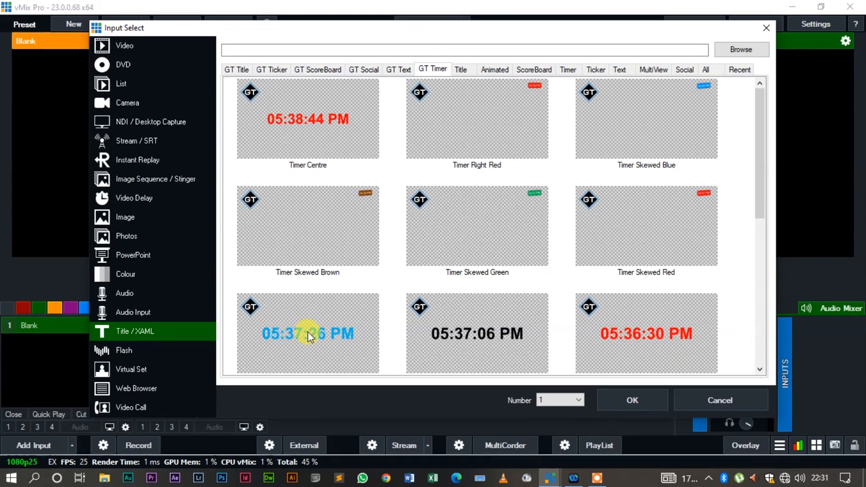
{"action": "left_click", "coordinate": [308, 332]}
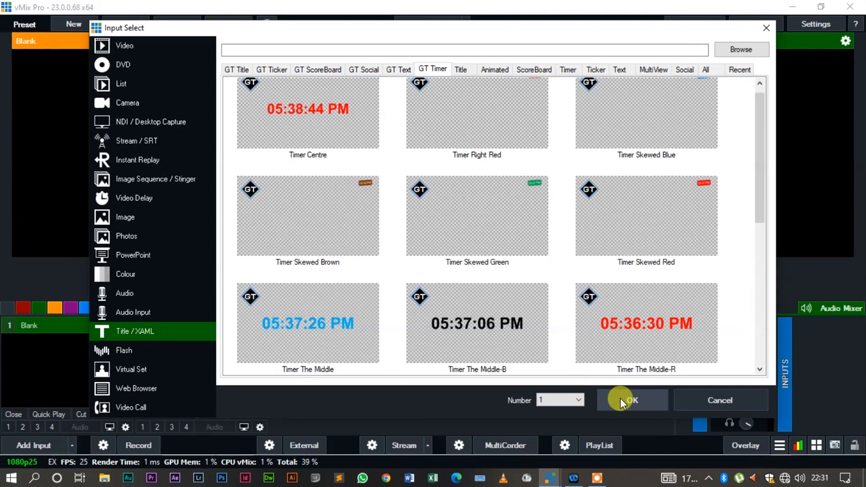
Add Timer The Middle as an input and recolour its clock text to white FFFFFF
{"action": "left_click", "coordinate": [631, 399]}
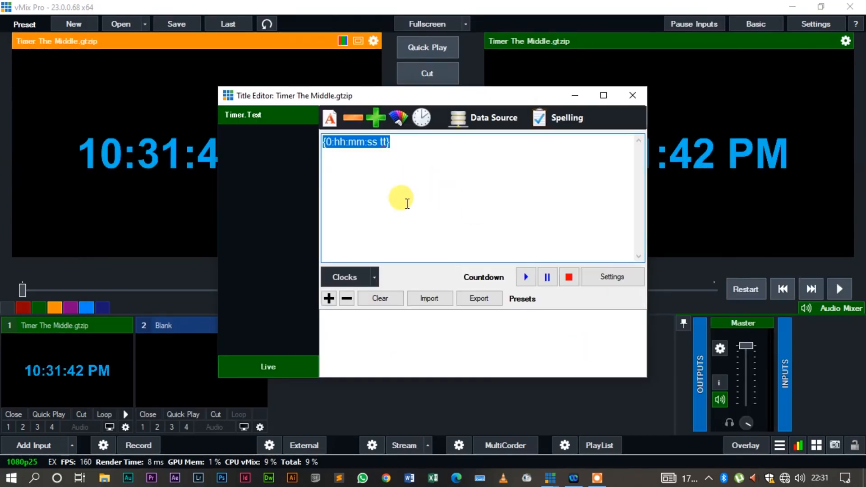
{"action": "mouse_move", "coordinate": [387, 274]}
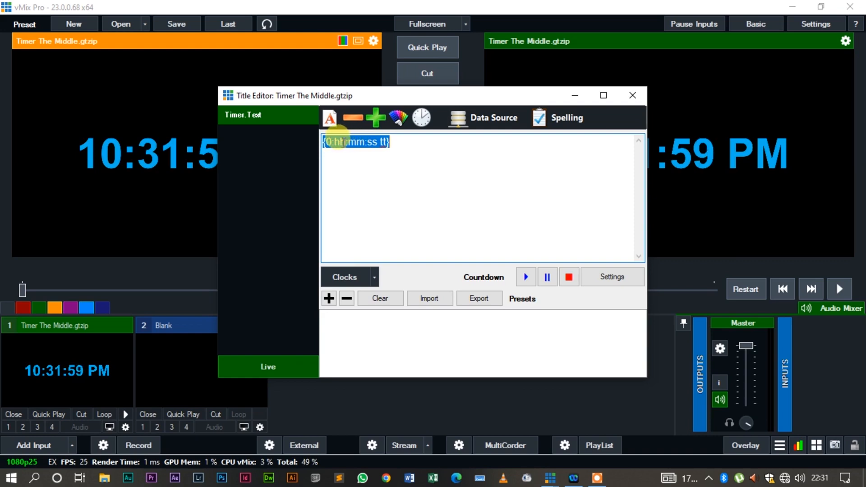
{"action": "mouse_move", "coordinate": [376, 117]}
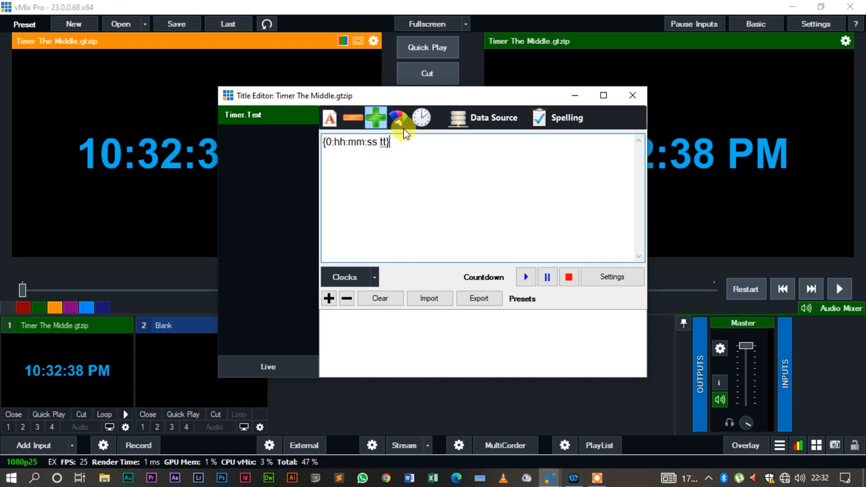
{"action": "triple_click", "coordinate": [359, 141]}
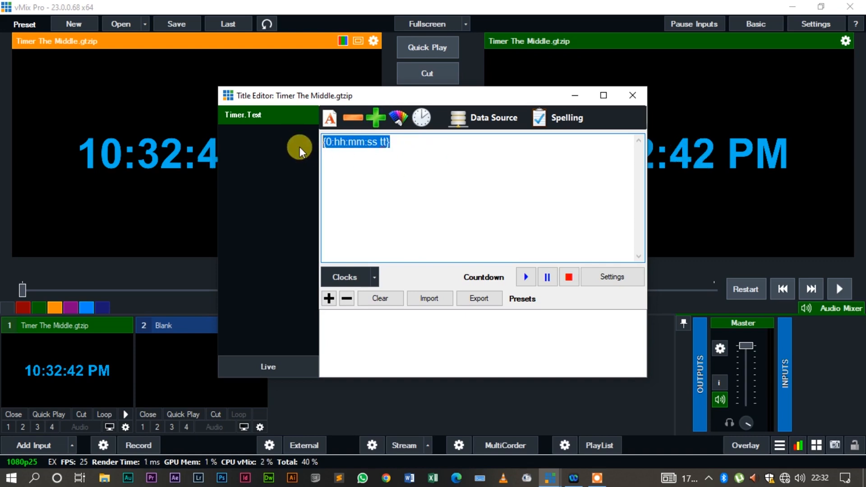
{"action": "mouse_move", "coordinate": [398, 118]}
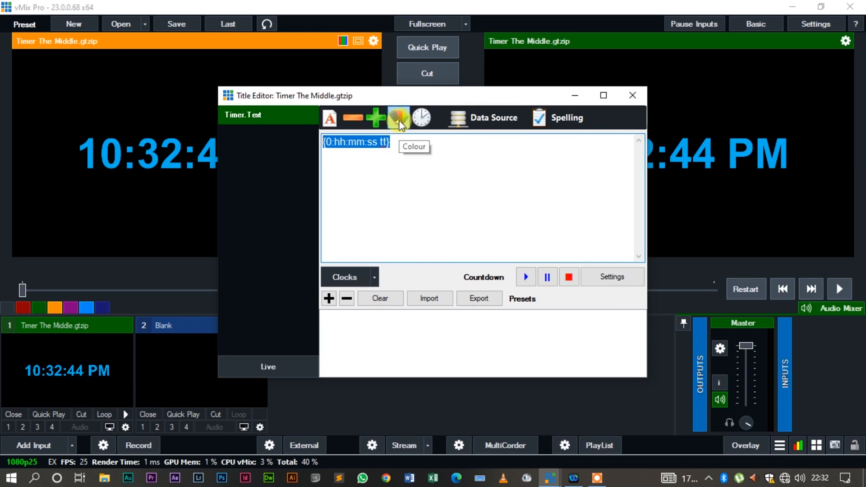
{"action": "left_click", "coordinate": [398, 117]}
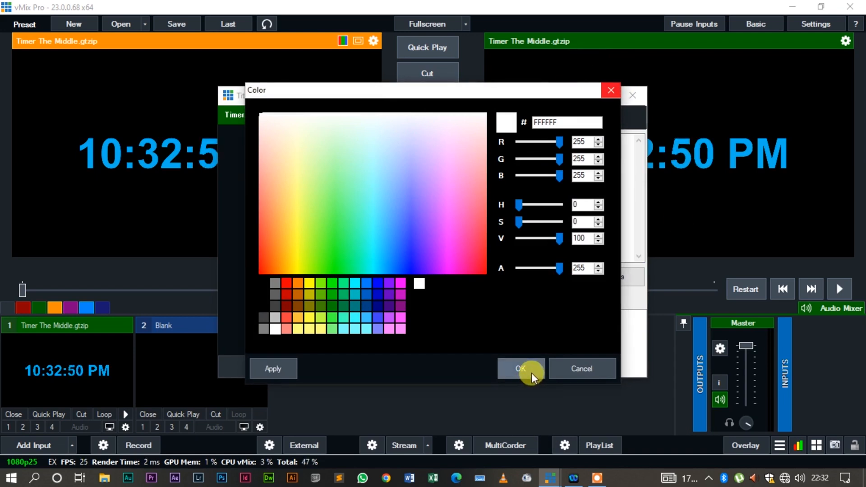
{"action": "left_click", "coordinate": [520, 368]}
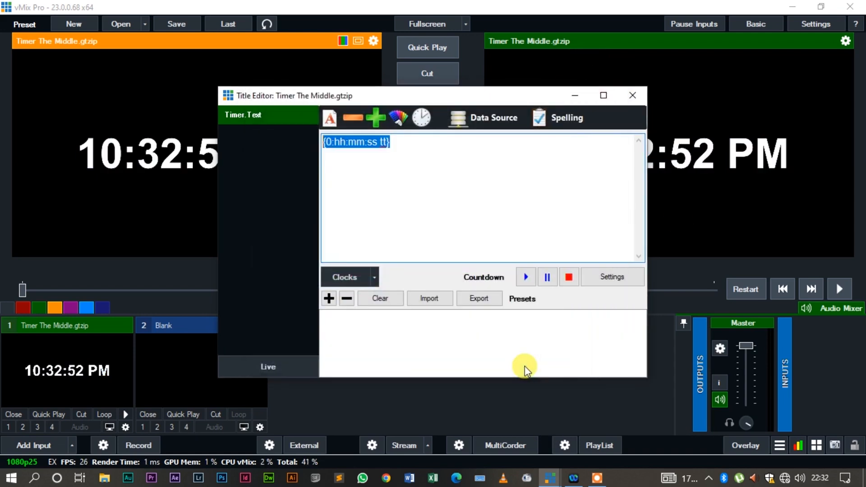
{"action": "mouse_move", "coordinate": [375, 117]}
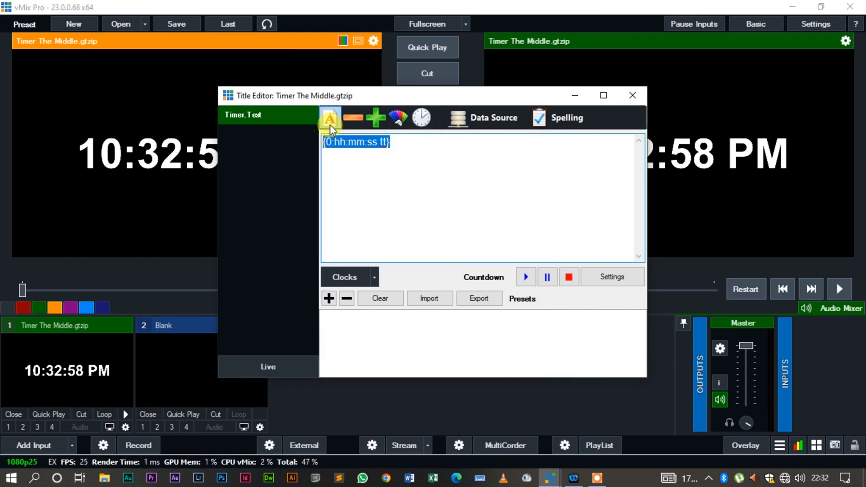
{"action": "mouse_move", "coordinate": [331, 117]}
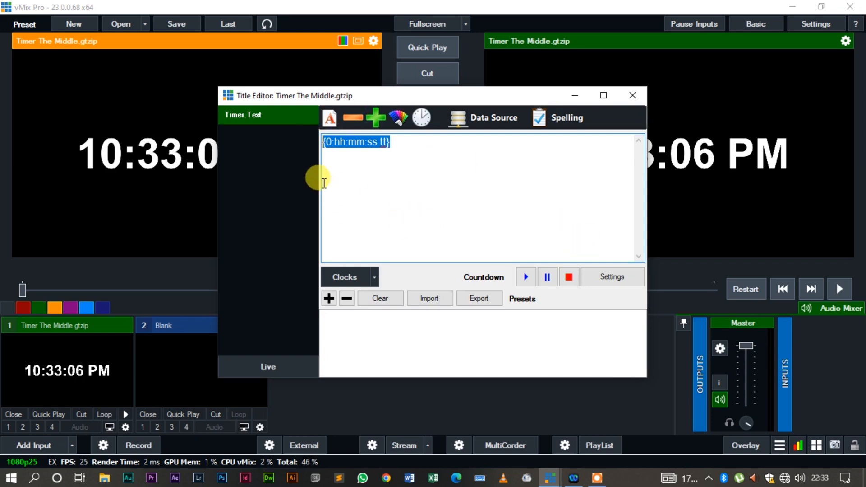
{"action": "mouse_move", "coordinate": [702, 125]}
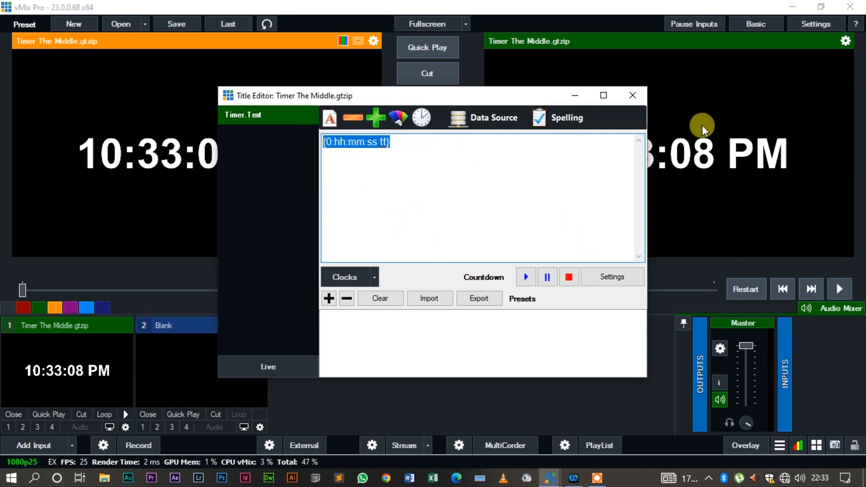
Show the white Timer The Middle clock in both Preview and Output with the editor closed
{"action": "left_click", "coordinate": [632, 95]}
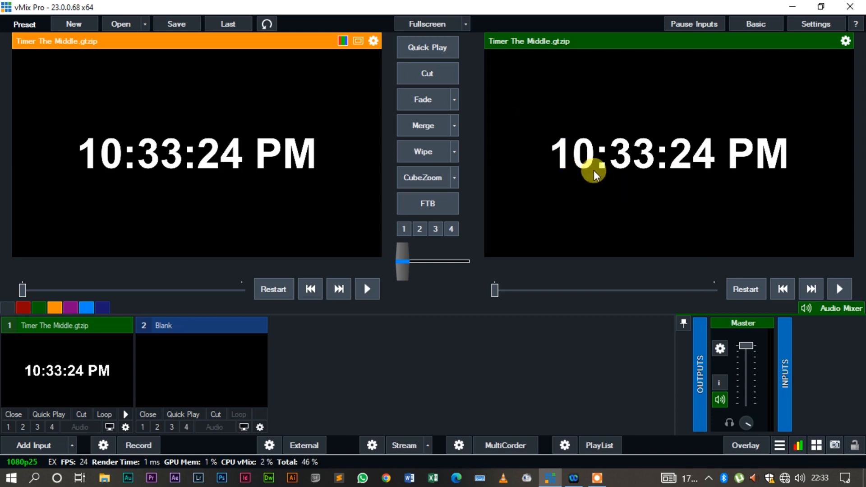
{"action": "mouse_move", "coordinate": [178, 231]}
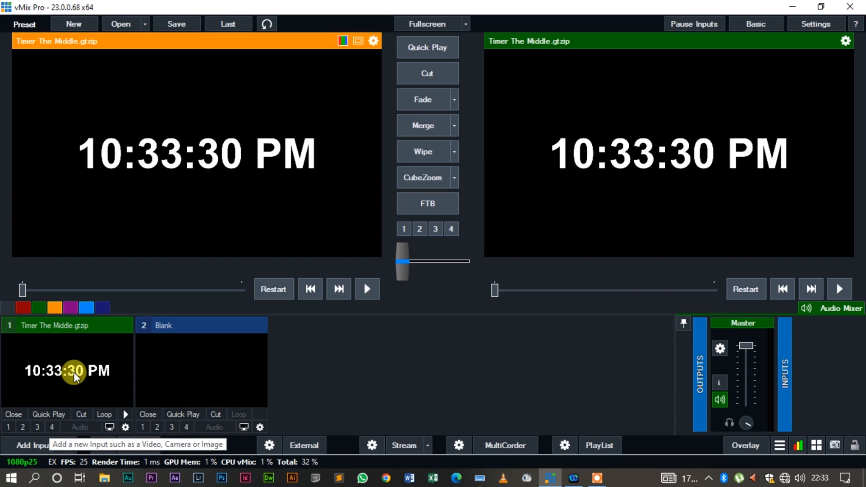
Reopen the timer title's editor and bring up its Countdown Settings for a 00:01:00 duration
{"action": "right_click", "coordinate": [75, 375]}
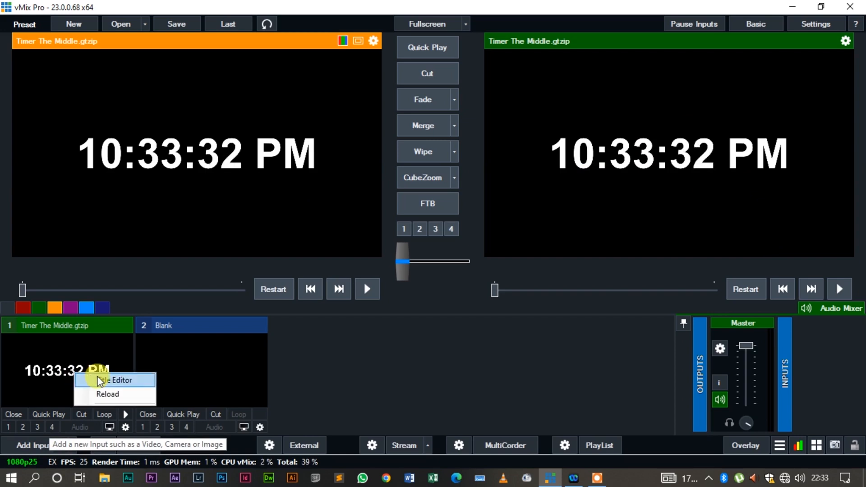
{"action": "left_click", "coordinate": [116, 380]}
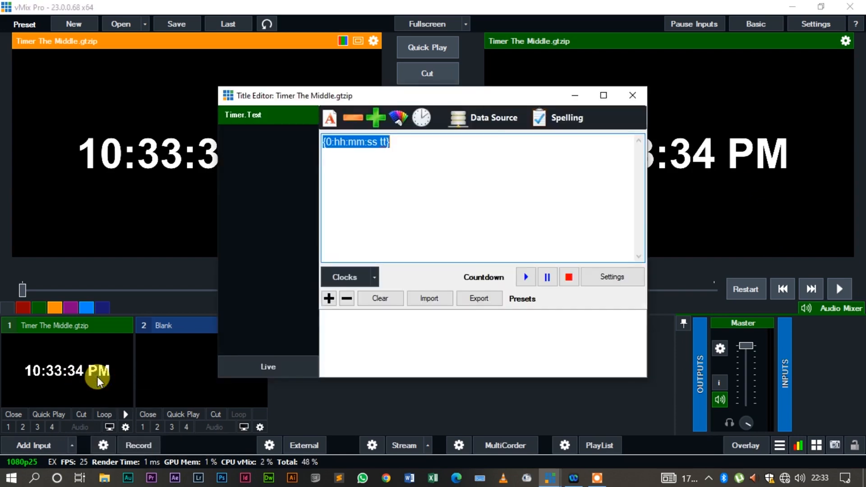
{"action": "mouse_move", "coordinate": [493, 282]}
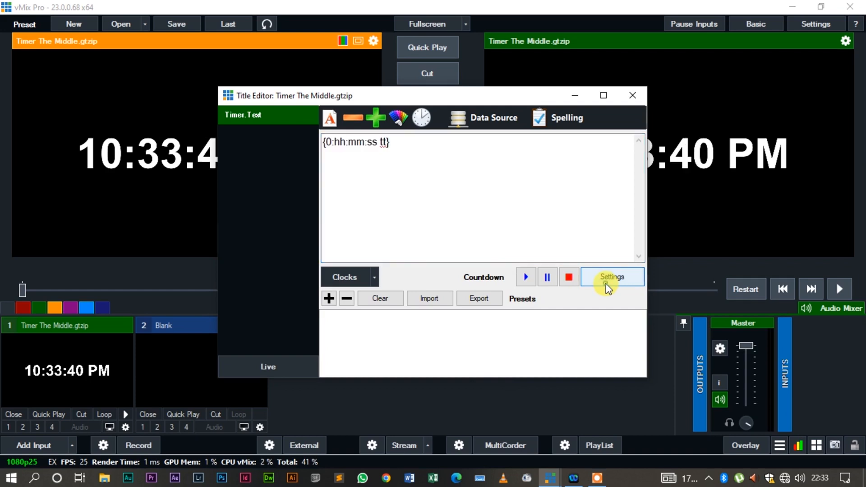
{"action": "left_click", "coordinate": [611, 276]}
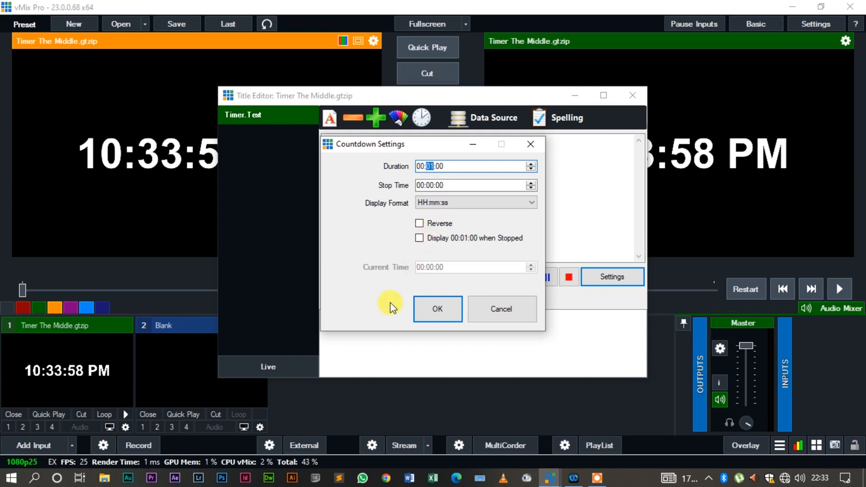
Confirm the one-minute duration and start the countdown running in output
{"action": "left_click", "coordinate": [436, 308]}
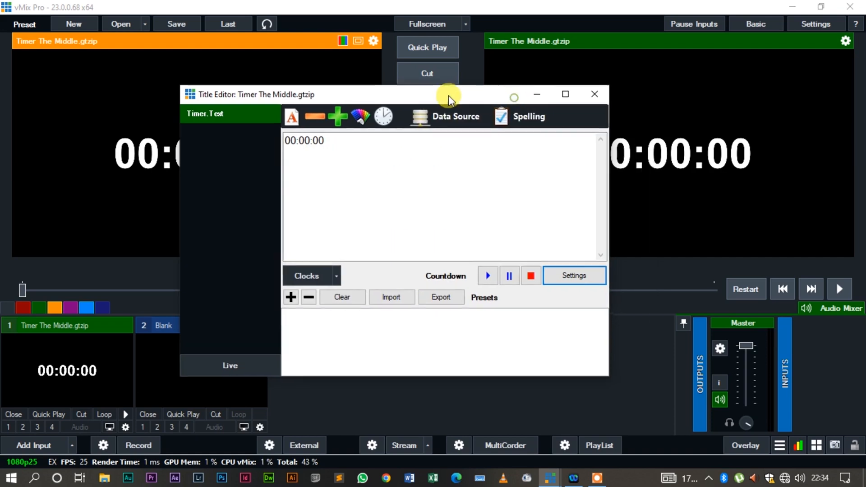
{"action": "left_click_drag", "start_coordinate": [448, 94], "coordinate": [385, 338]}
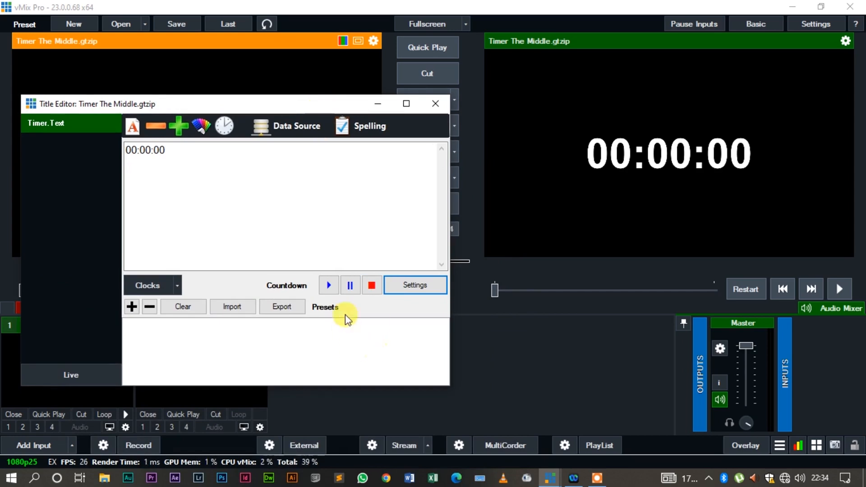
{"action": "left_click", "coordinate": [329, 285]}
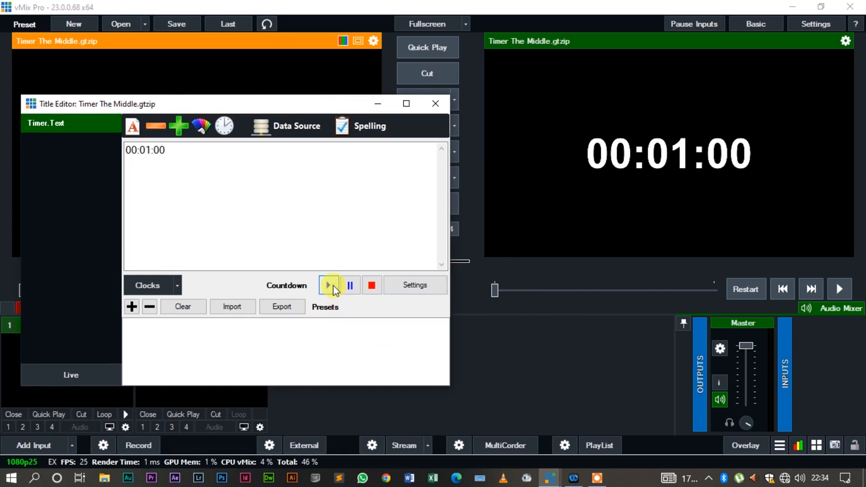
{"action": "left_click", "coordinate": [327, 285]}
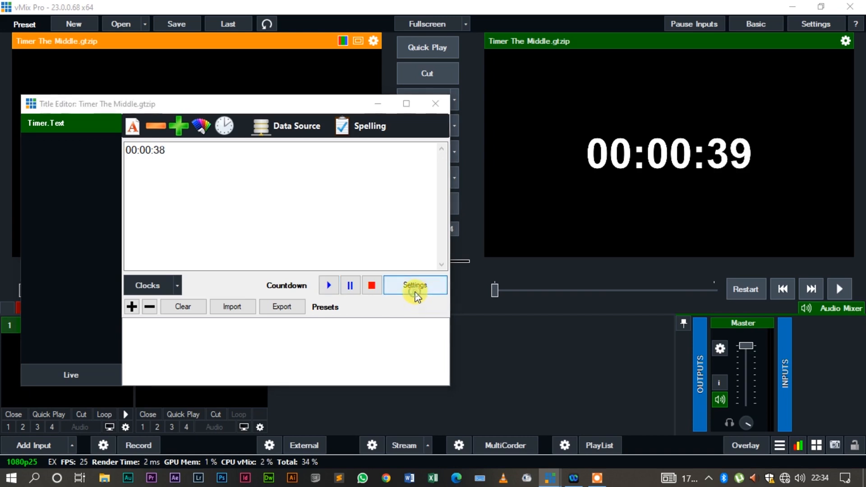
Tick Reverse in Countdown Settings so the timer counts up, and restart it
{"action": "left_click", "coordinate": [414, 284]}
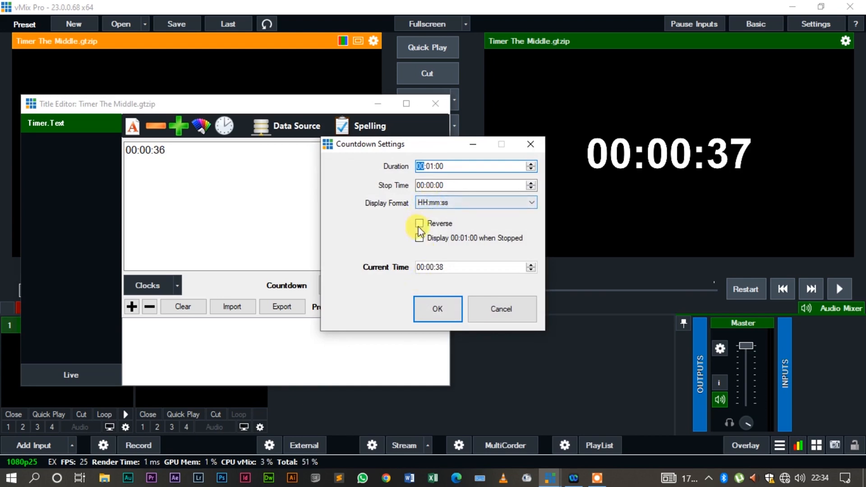
{"action": "left_click", "coordinate": [420, 223]}
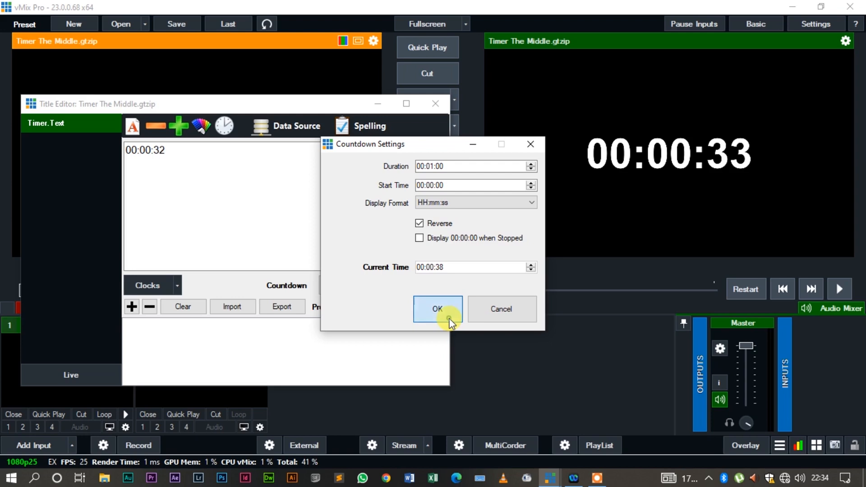
{"action": "left_click", "coordinate": [437, 308]}
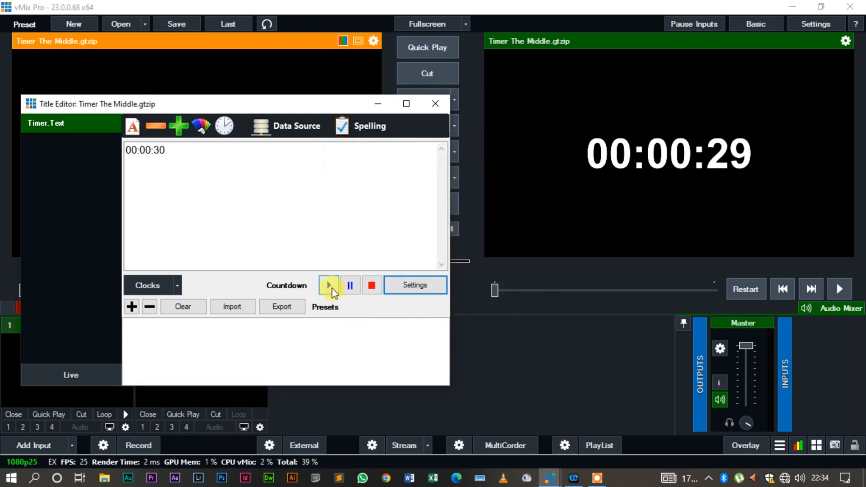
{"action": "left_click", "coordinate": [329, 285]}
{"action": "type", "text": "5"}
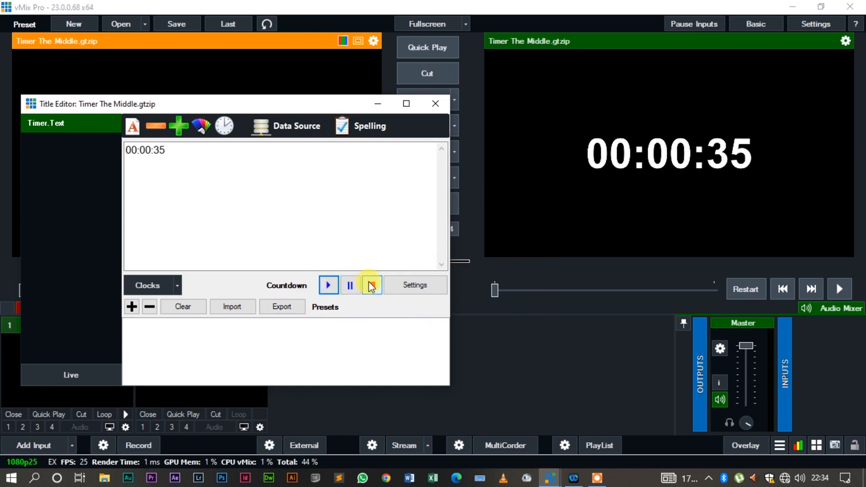
Stop the timer at 00:01:00 so preview, output and input all show one minute
{"action": "left_click", "coordinate": [328, 285]}
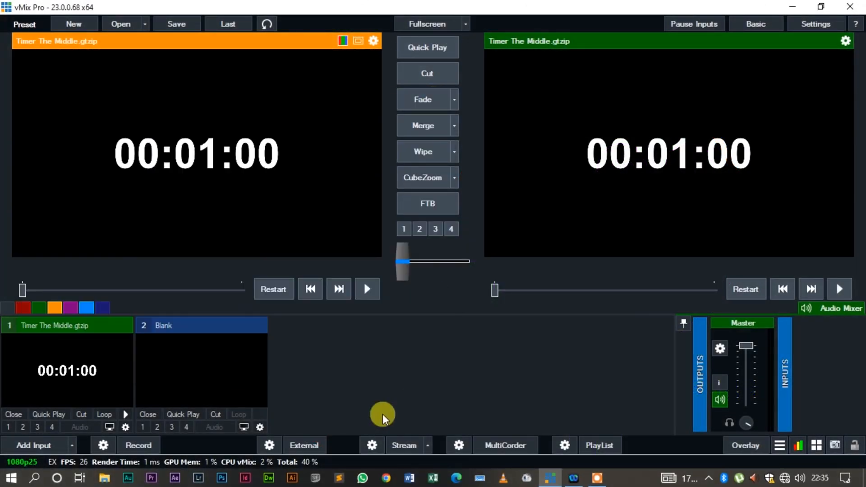
{"action": "right_click", "coordinate": [70, 381]}
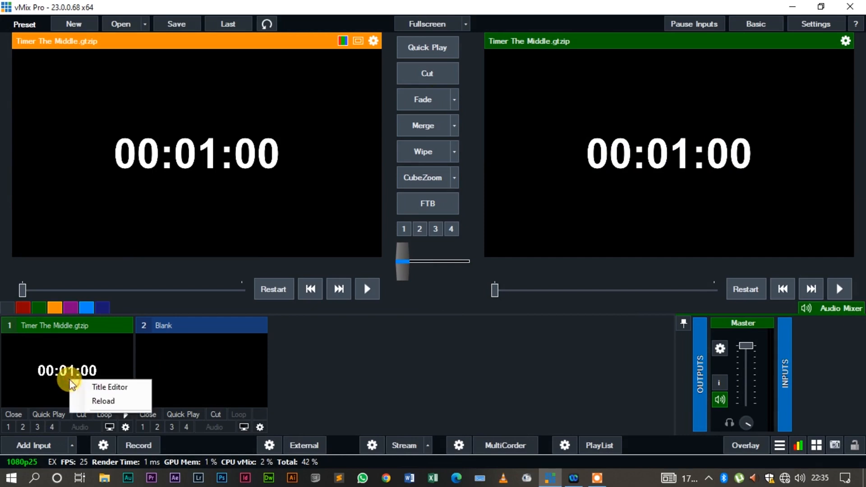
{"action": "left_click", "coordinate": [109, 387]}
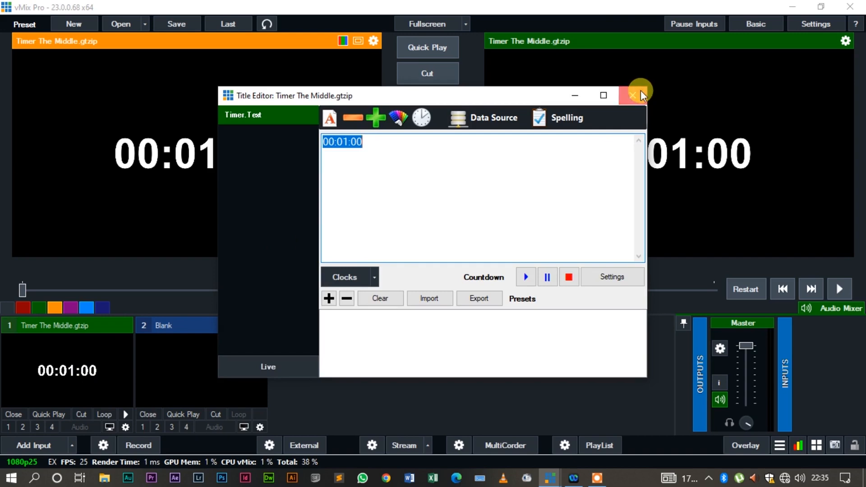
{"action": "left_click", "coordinate": [639, 95]}
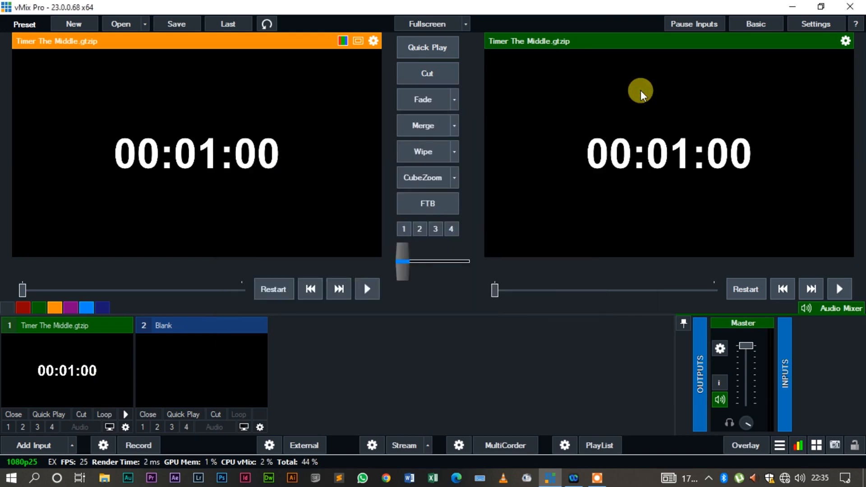
{"action": "mouse_move", "coordinate": [854, 8]}
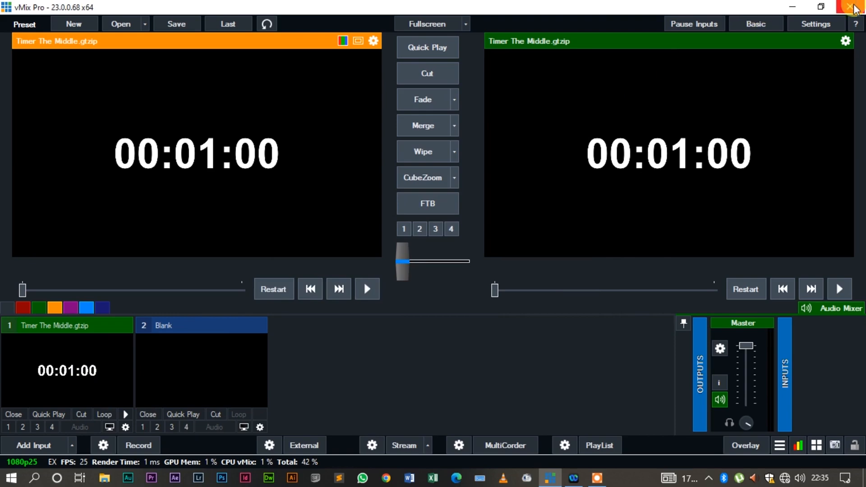